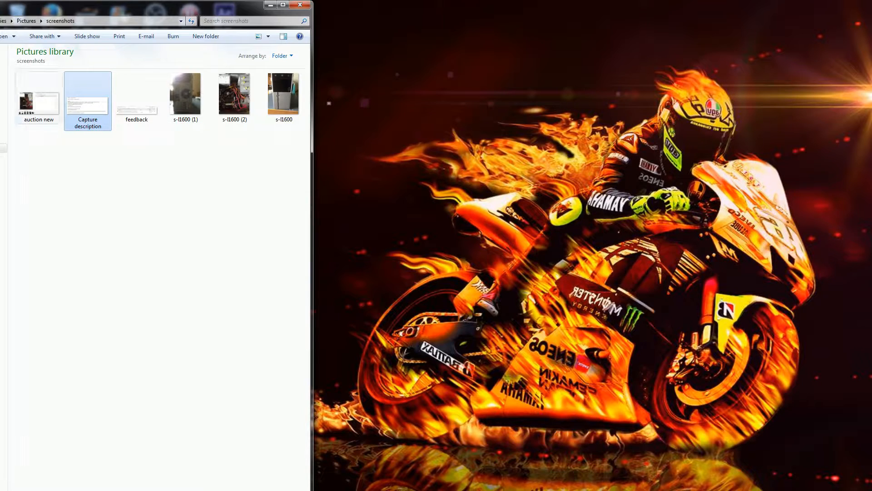
Step: Open the thumbnails and bring up the seller feedback screenshot
{"action": "double_click", "coordinate": [87, 94]}
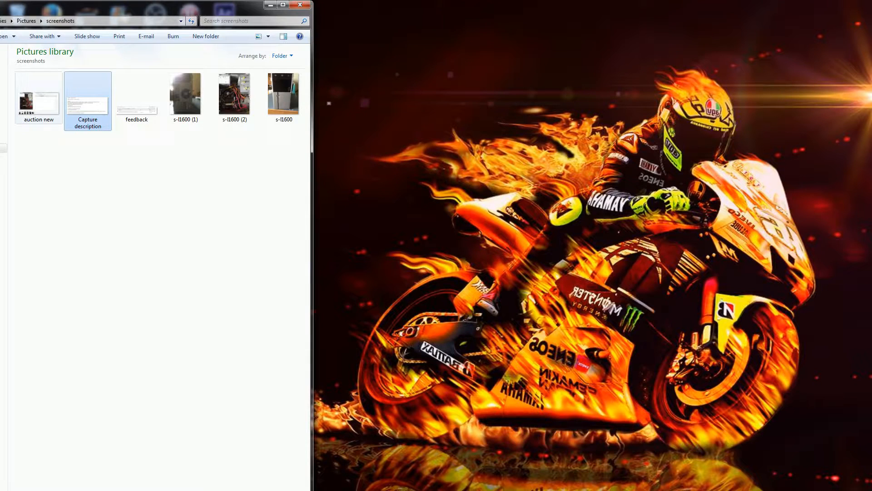
{"action": "double_click", "coordinate": [37, 94]}
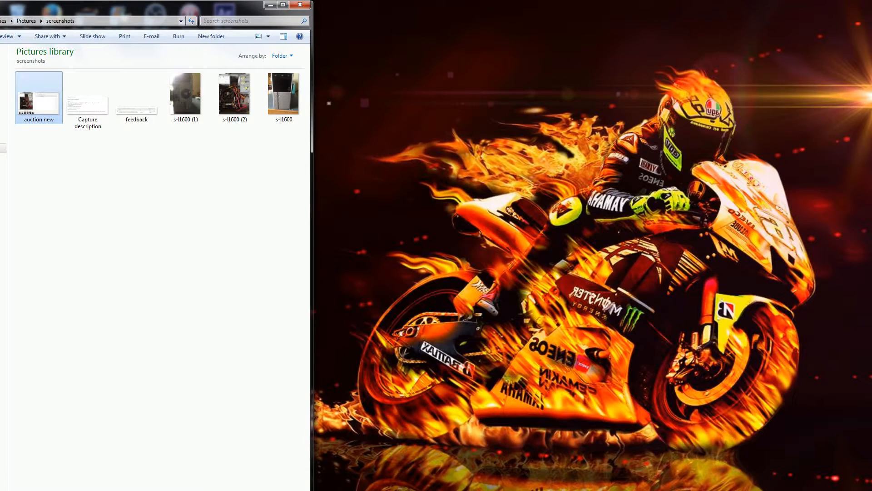
{"action": "left_click", "coordinate": [136, 94]}
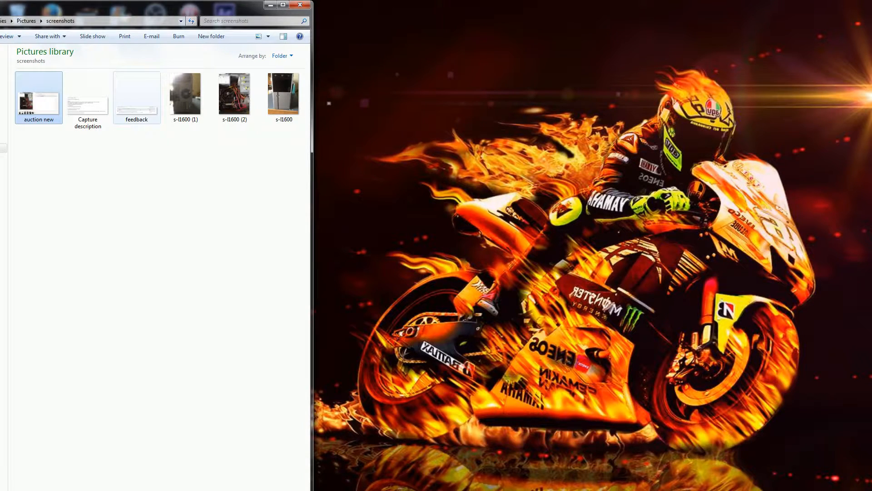
{"action": "double_click", "coordinate": [137, 95]}
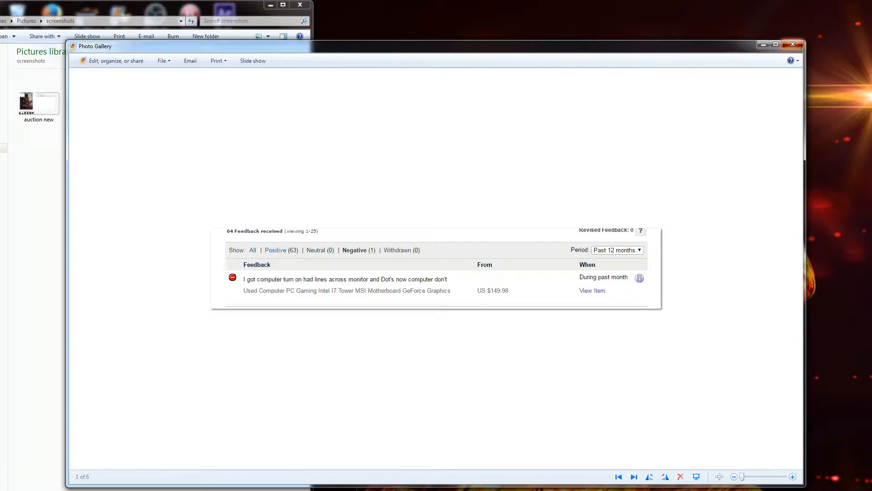
Step: Close the feedback screenshot and open 'Capture description' listing specs and payment terms
{"action": "left_click", "coordinate": [792, 45]}
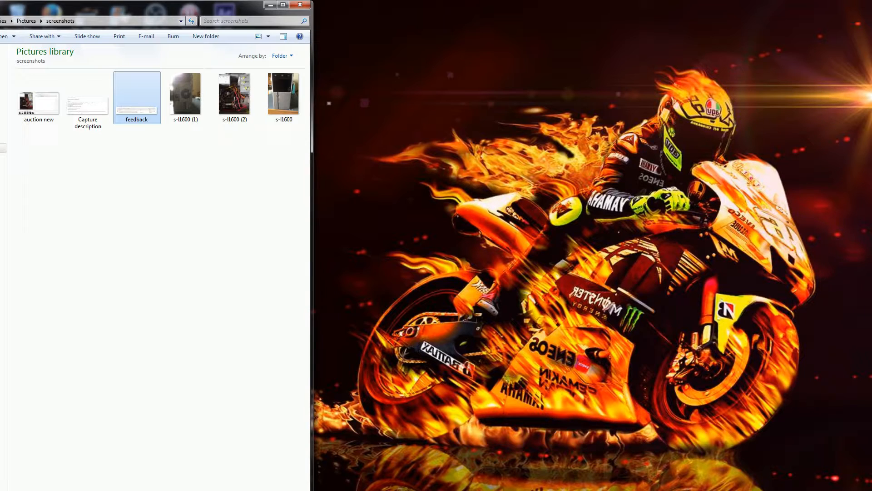
{"action": "left_click", "coordinate": [38, 102]}
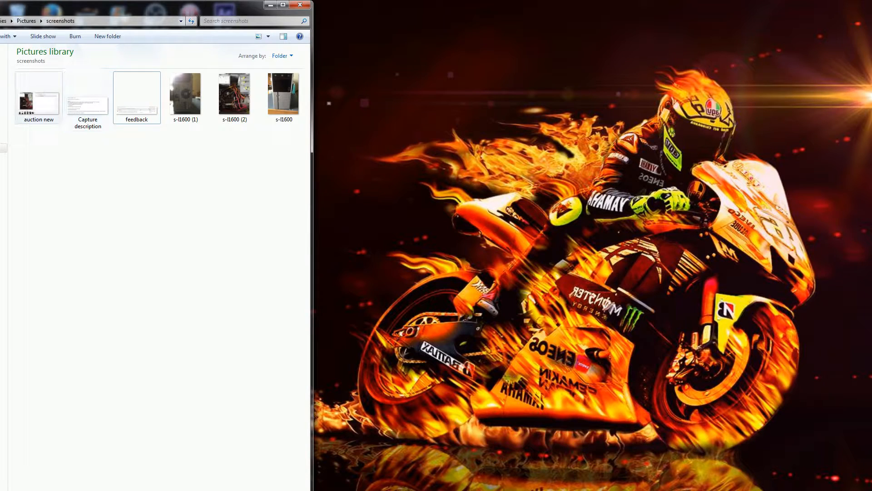
{"action": "double_click", "coordinate": [88, 94]}
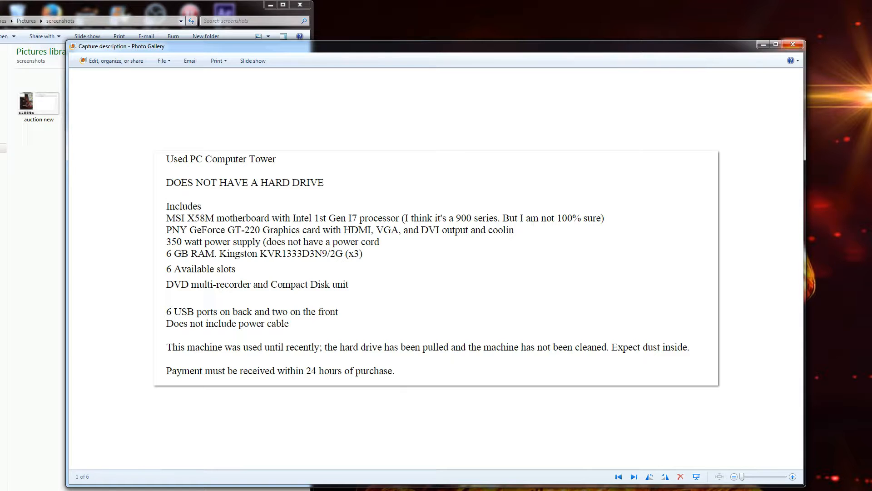
{"action": "mouse_move", "coordinate": [791, 60]}
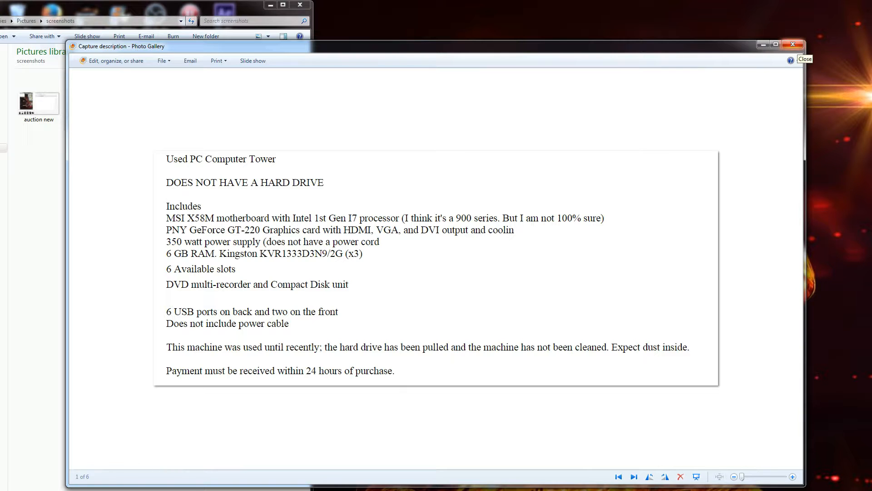
Step: Close the description screenshot and open the 's-l1600 (1)' photo of the tower's rear ports
{"action": "left_click", "coordinate": [804, 59]}
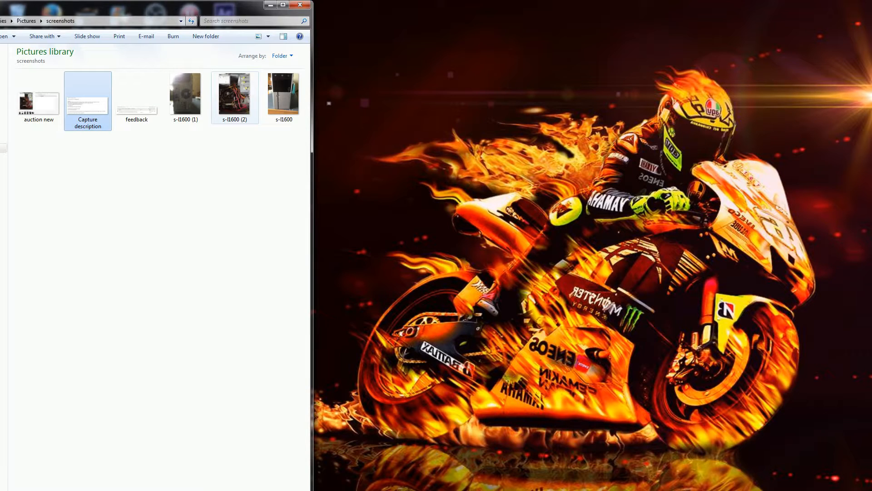
{"action": "double_click", "coordinate": [234, 93]}
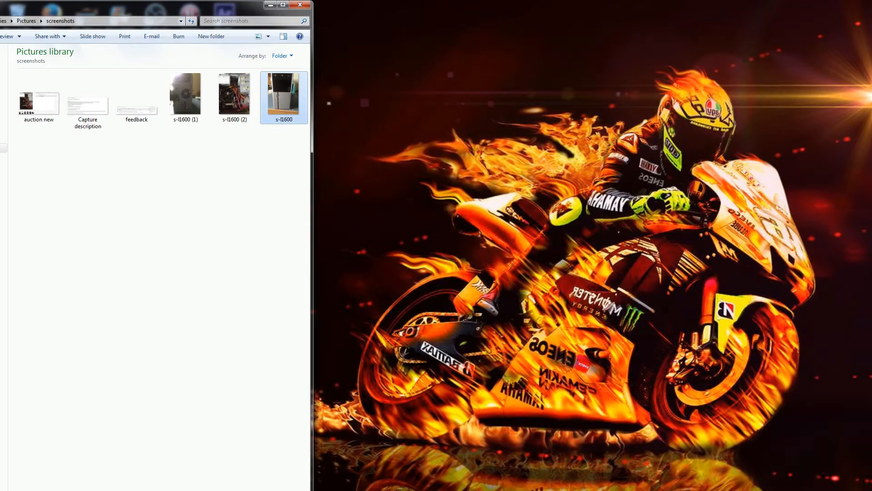
{"action": "double_click", "coordinate": [185, 93]}
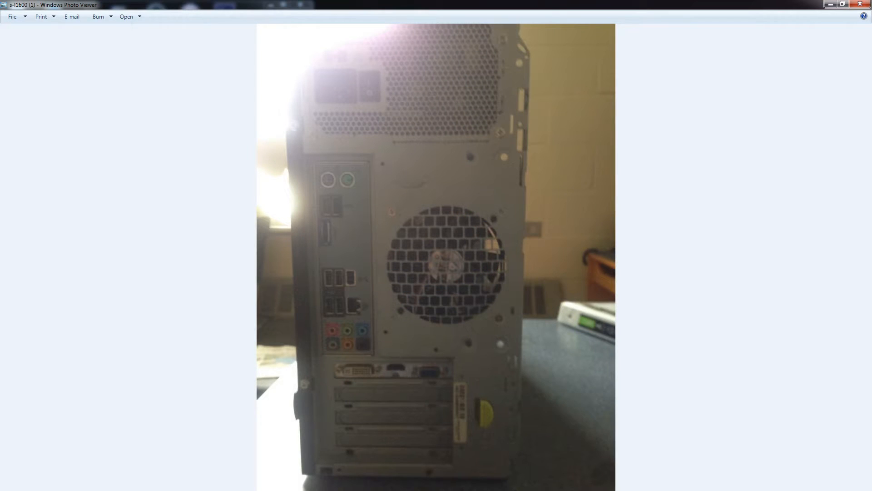